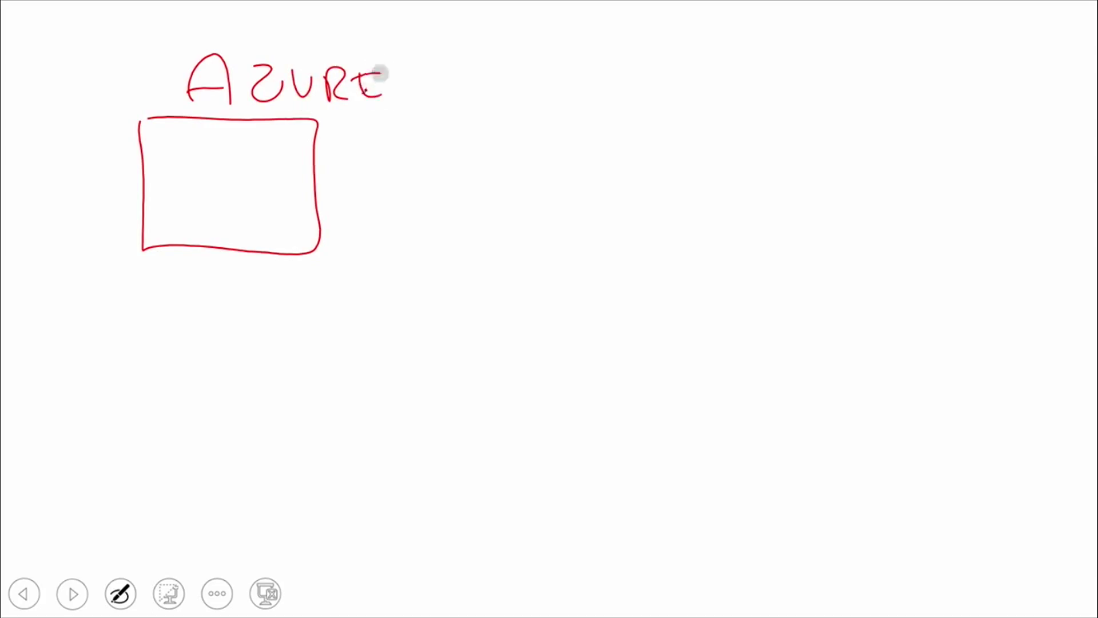
- Handwrite the <table> label inside the Azure box with the slide show pen
drag(158, 200, 210, 203)
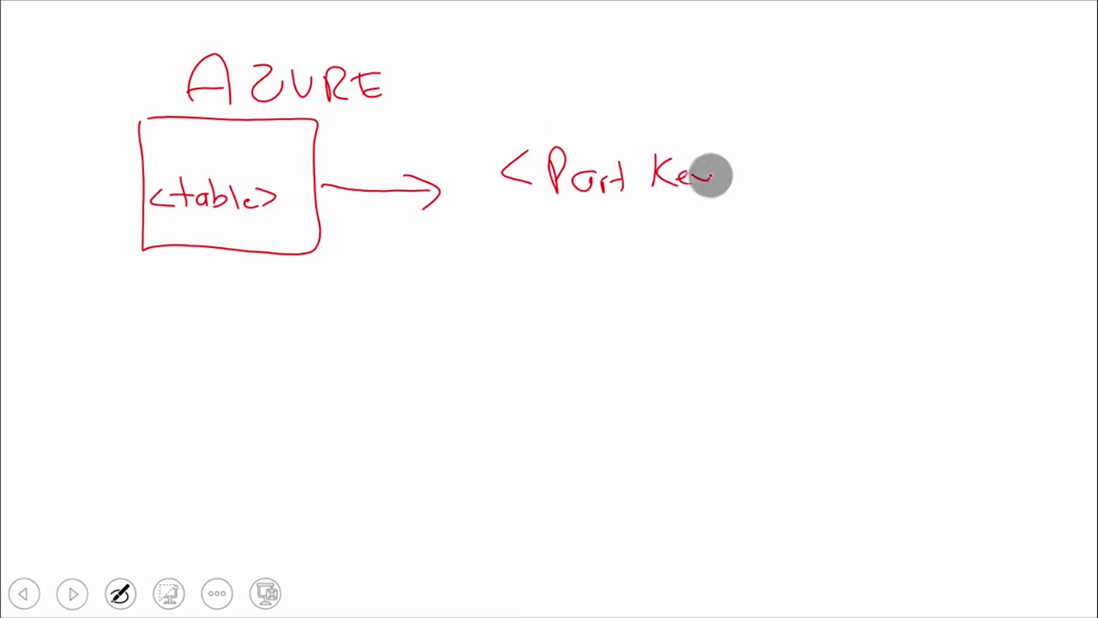
click(119, 593)
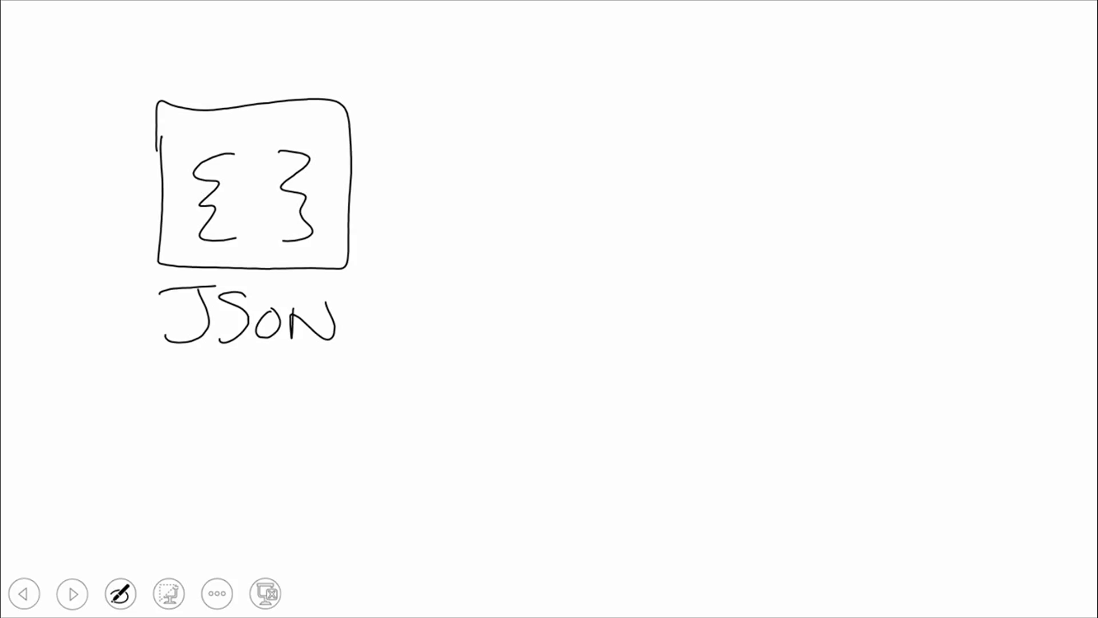
- Draw a horizontal pen stroke rightward from the JSON box's right edge
drag(361, 257, 456, 252)
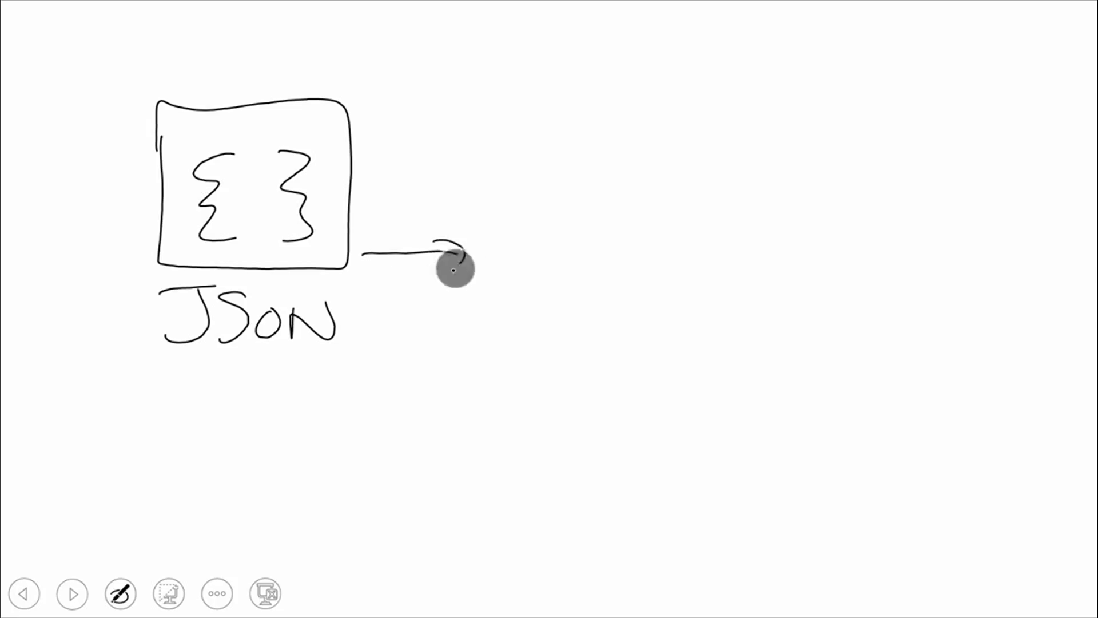